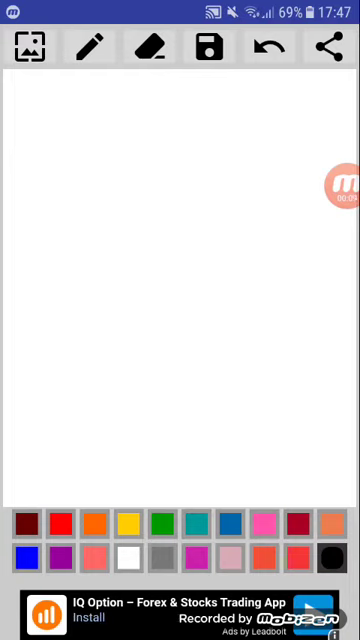
Select the pencil tool with a dark colour to sketch the tracks and wheels
click(160, 558)
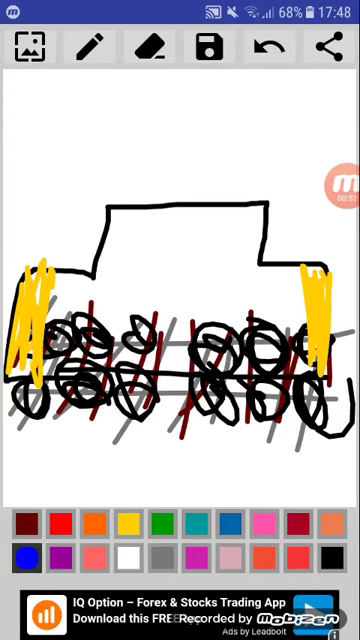
Scribble blue livery across the upper part of the locomotive body
drag(90, 210, 260, 230)
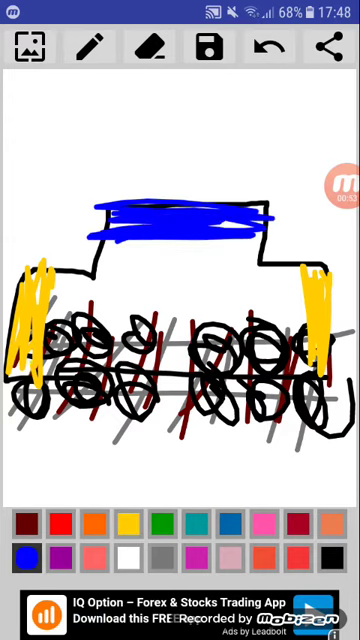